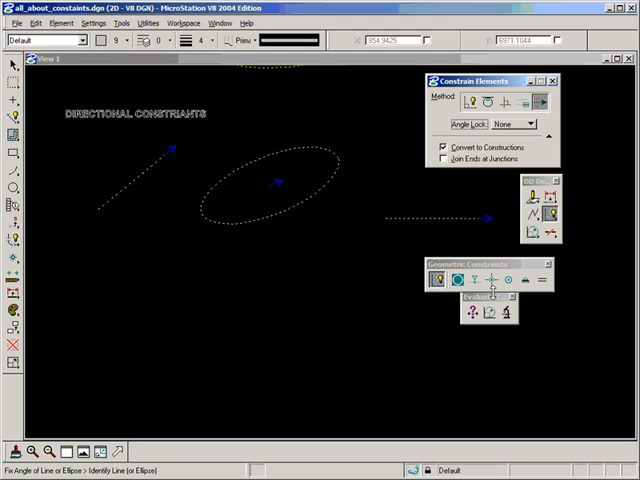
mouse_move(456, 278)
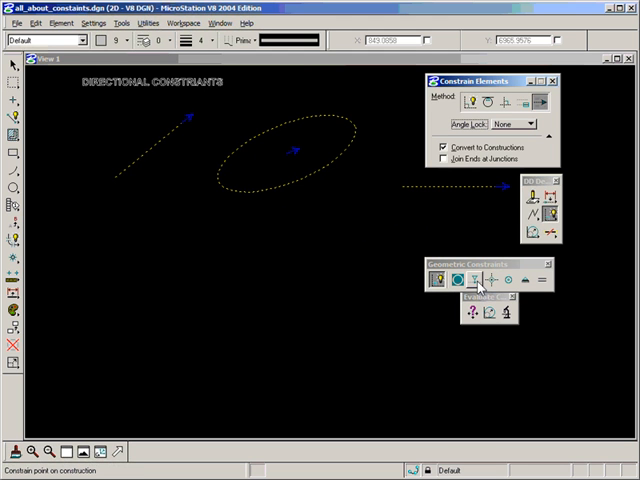
mouse_move(466, 280)
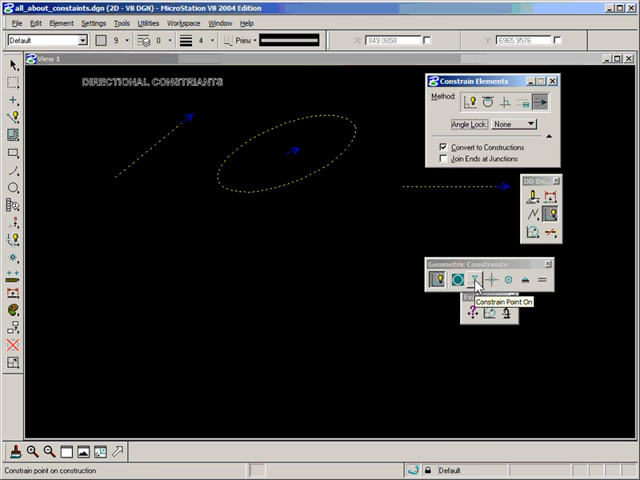
Step: Retype the copied heading's text as POINT-ON CONSTRAINT in the Text Editor
left_click(498, 280)
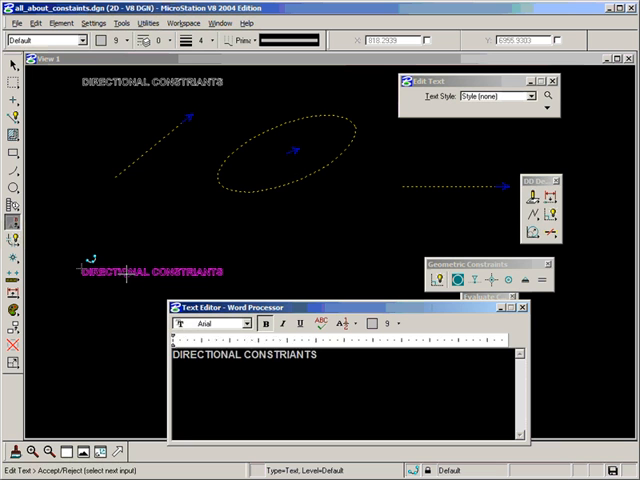
type("POINT")
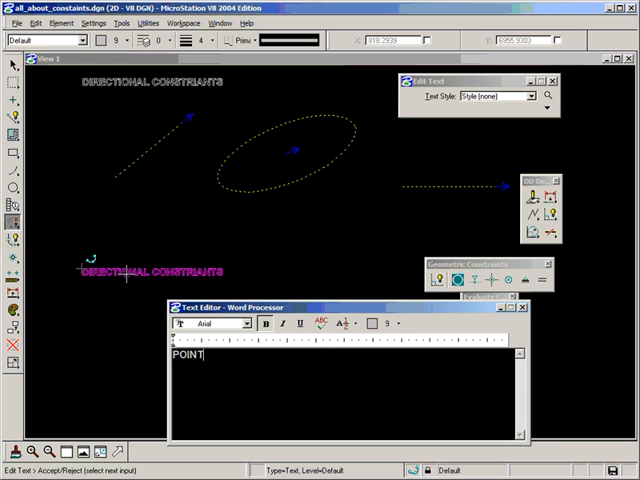
type("-ON CO")
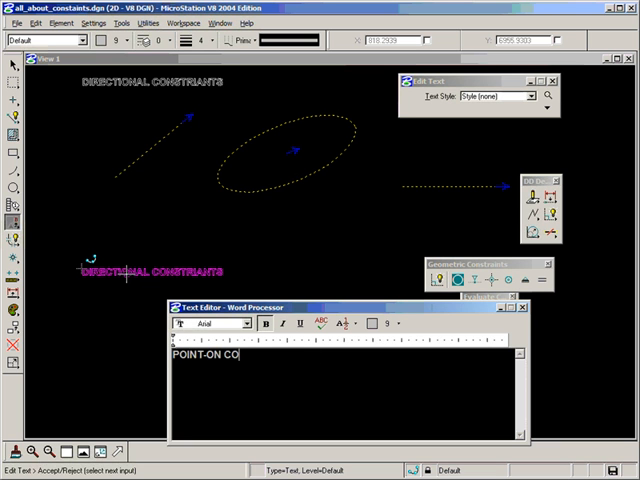
type("NSTRAINT")
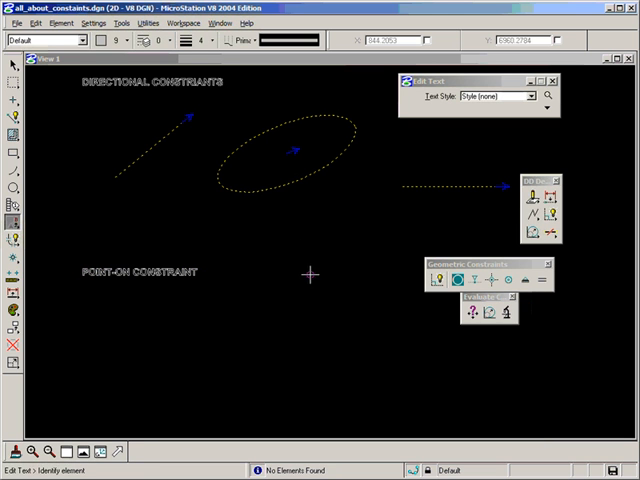
mouse_move(98, 158)
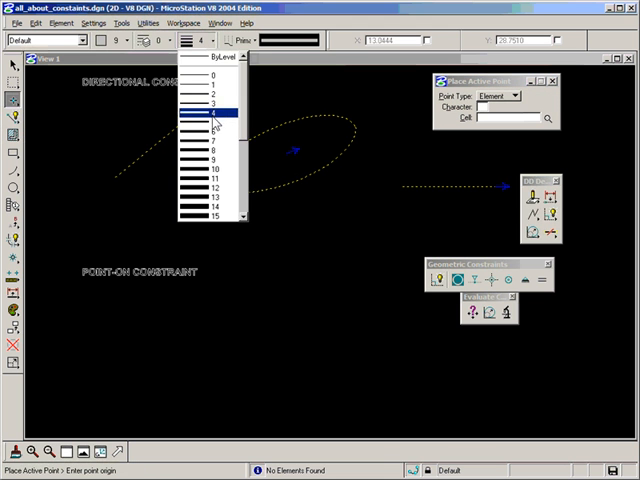
Step: Choose the level for the new point and diagonal line from the Level list
left_click(200, 116)
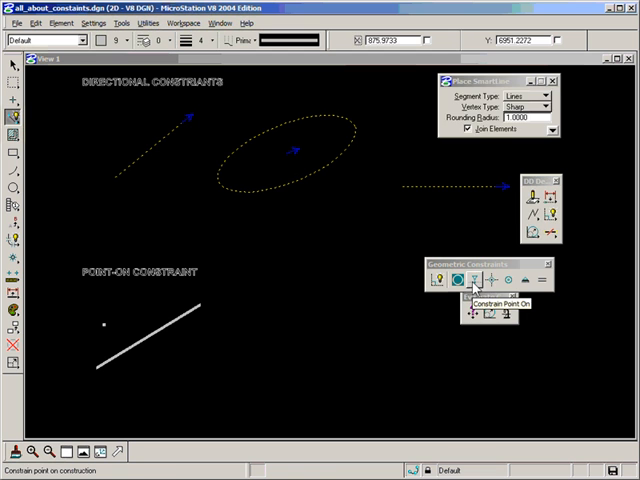
Step: Apply Constrain Point On so the point sits on the diagonal line
left_click(470, 278)
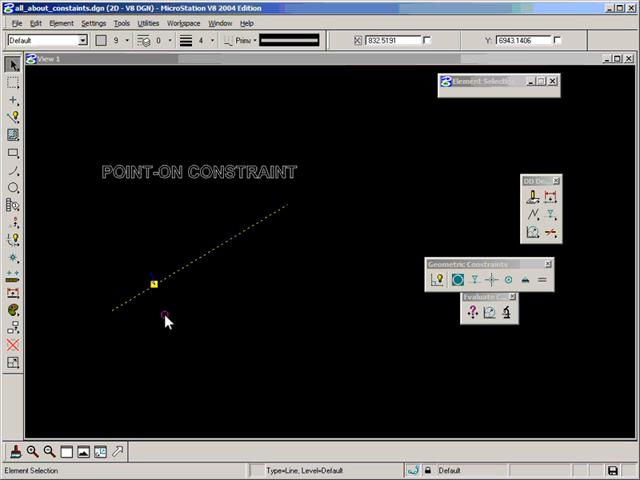
mouse_move(240, 250)
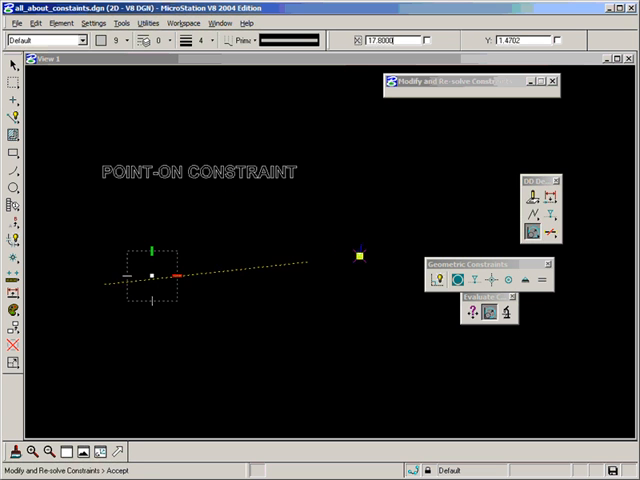
Step: Swing the line's endpoint through several positions, confirming the point stays on the re-solved line
left_click_drag(356, 256, 290, 200)
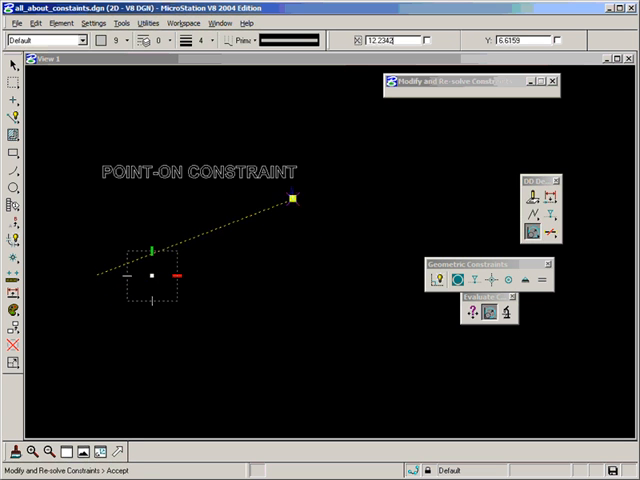
left_click_drag(290, 200, 338, 224)
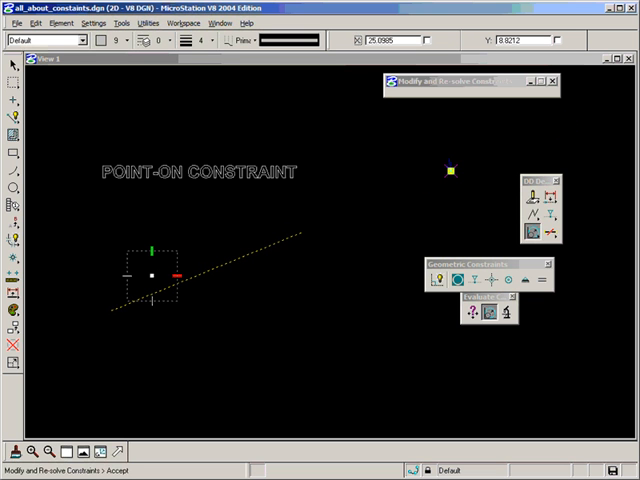
left_click_drag(450, 170, 388, 204)
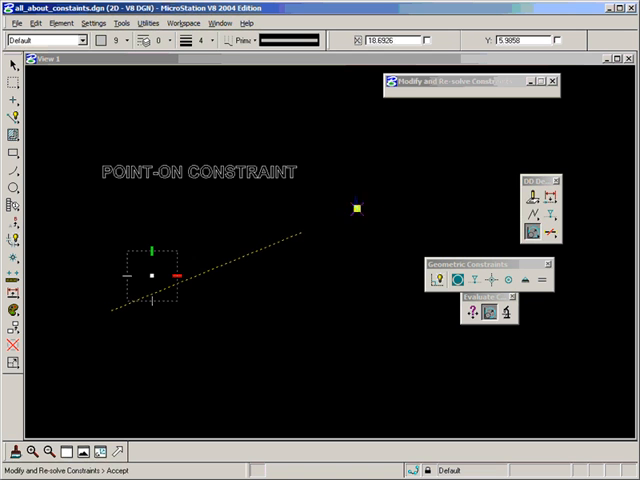
left_click_drag(352, 208, 200, 256)
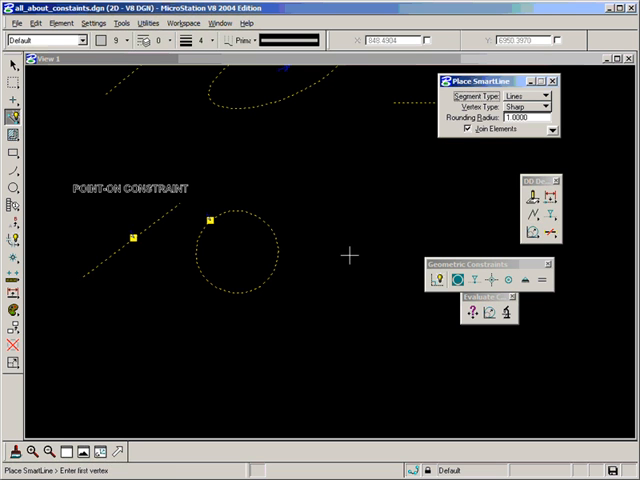
mouse_move(332, 268)
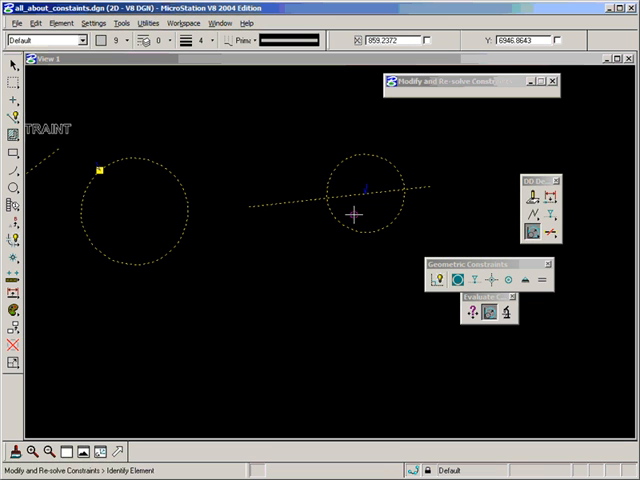
mouse_move(298, 220)
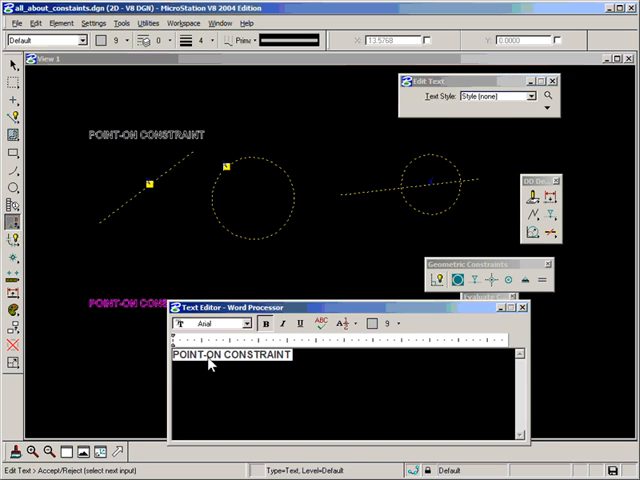
Step: Replace ON in the copied heading with AT INTERSECTION
double_click(208, 356)
type("AT (I")
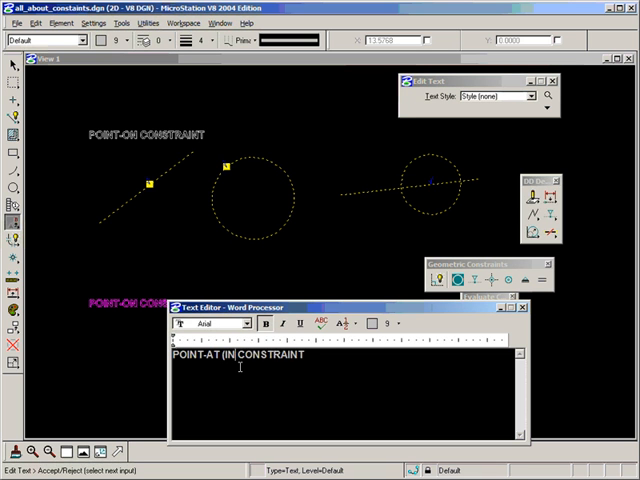
type("TERSECTION)")
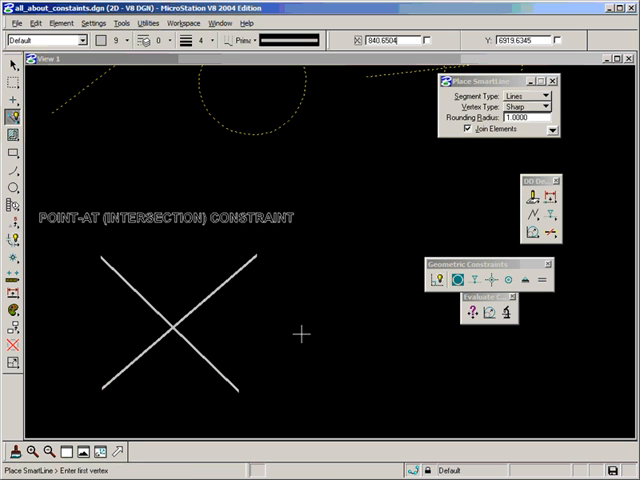
mouse_move(460, 300)
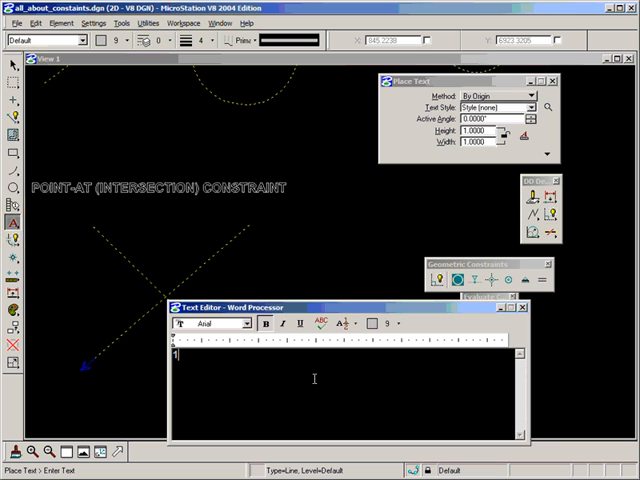
Step: Type note "1. Constrain a given point or circle at the intersection" and begin item 2 with "Creat"
type(".")
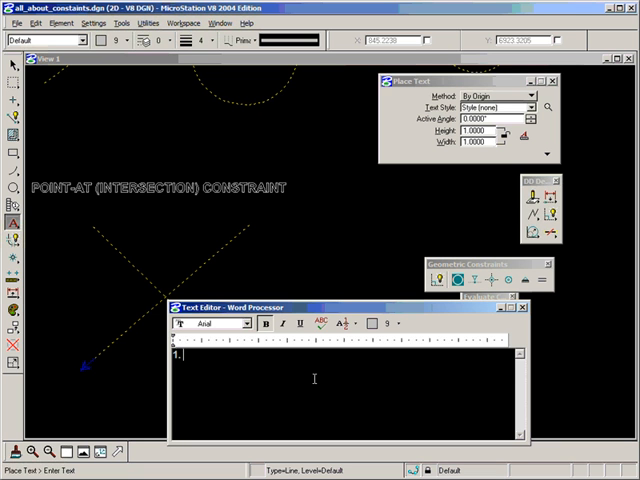
type("CON")
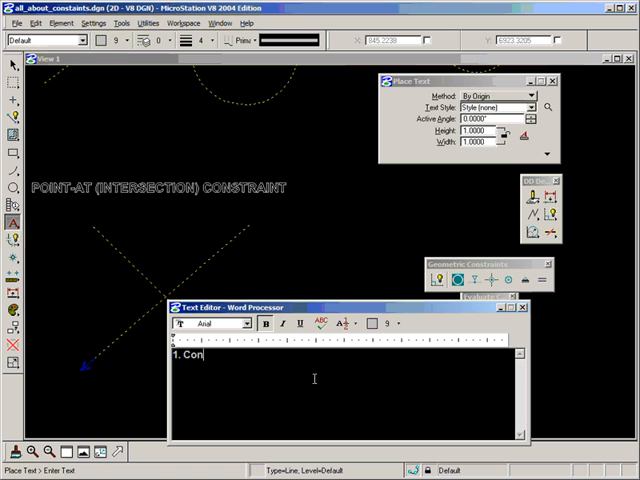
type("strain")
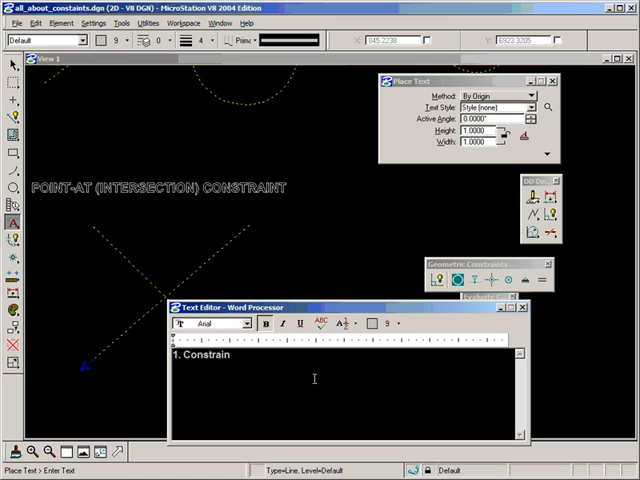
type("a")
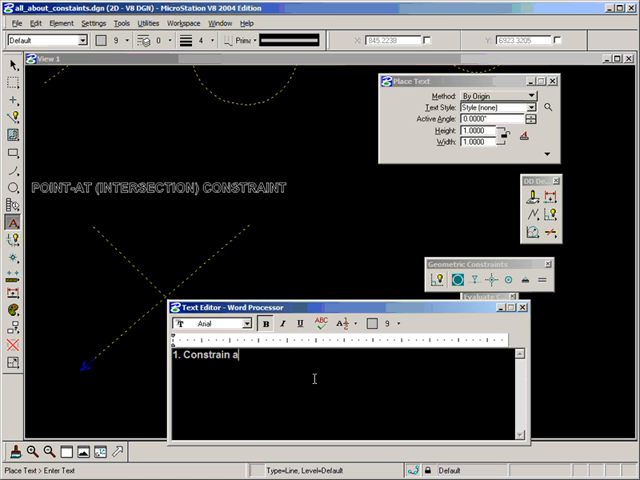
type("given point or circ")
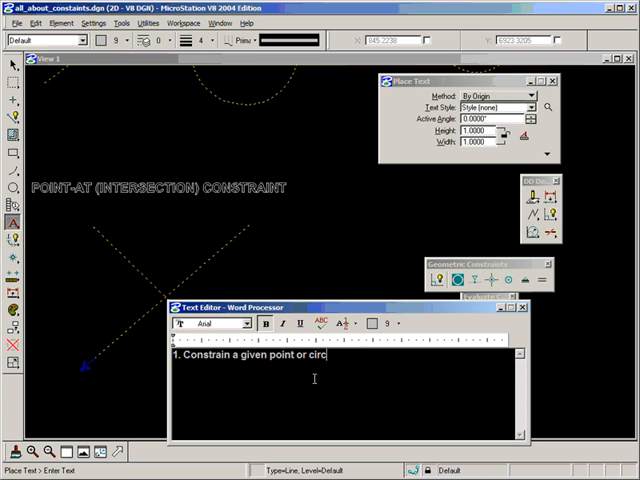
type("le at the inter")
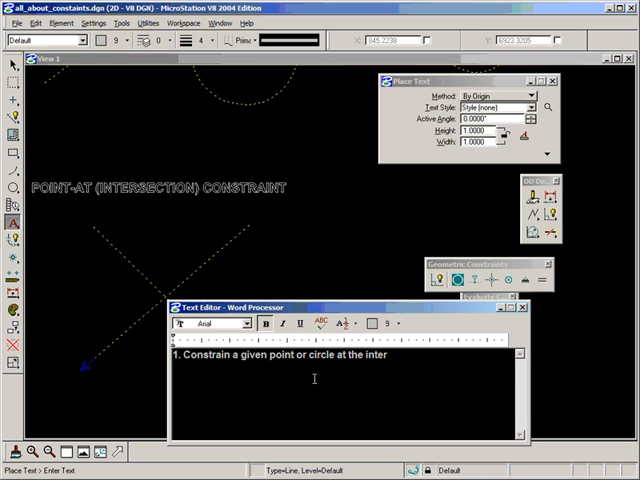
type("section")
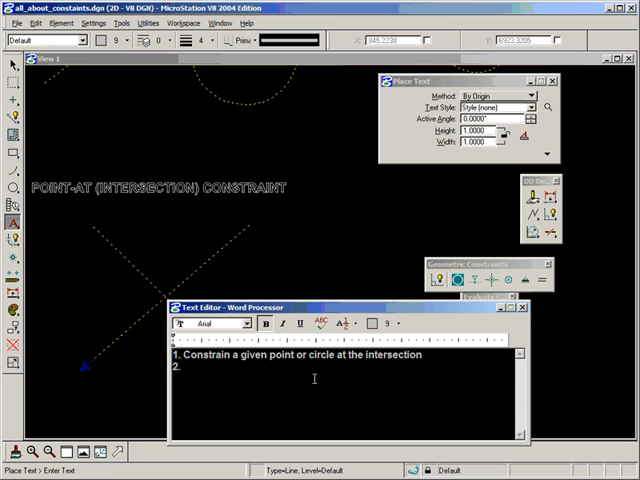
type("Creat")
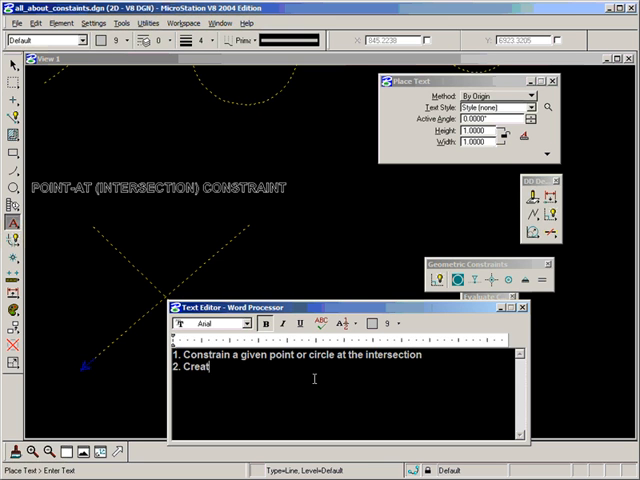